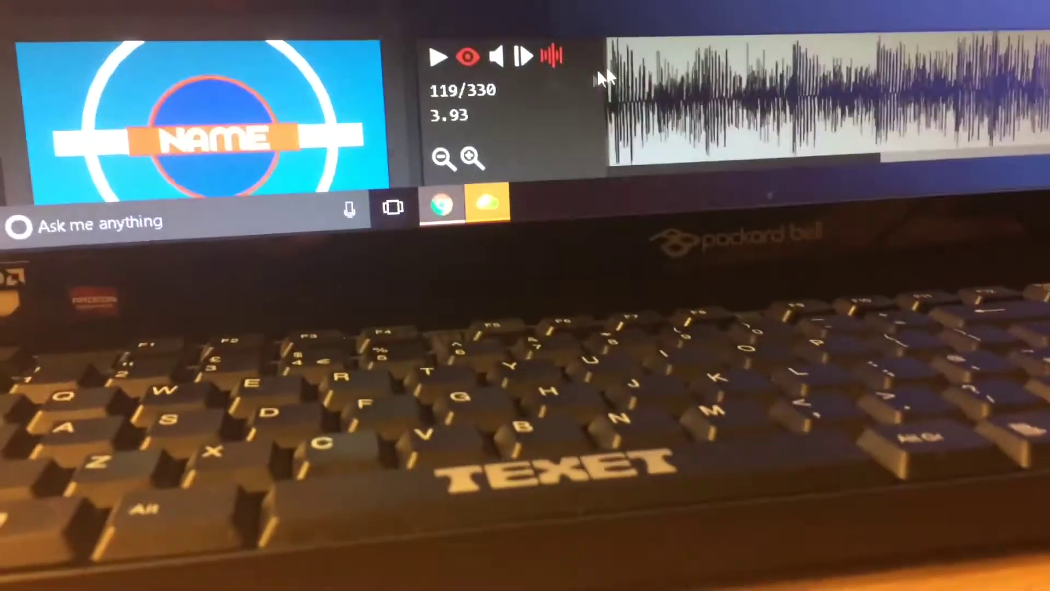
Step: Play the NAME intro preview through, then pause it to bring up the download/render options
{"action": "left_click", "coordinate": [438, 56]}
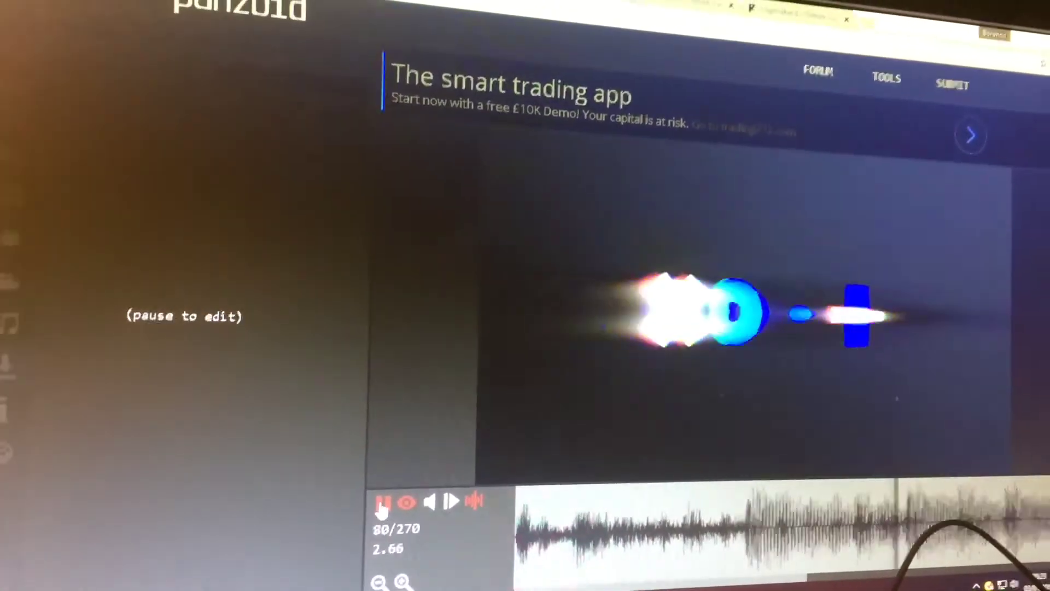
{"action": "left_click", "coordinate": [336, 335]}
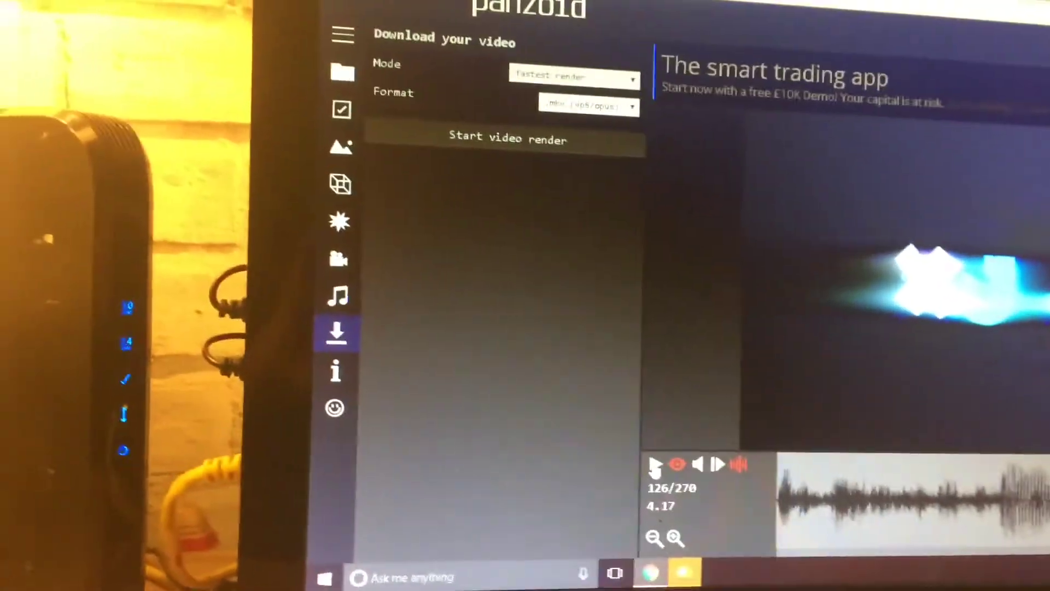